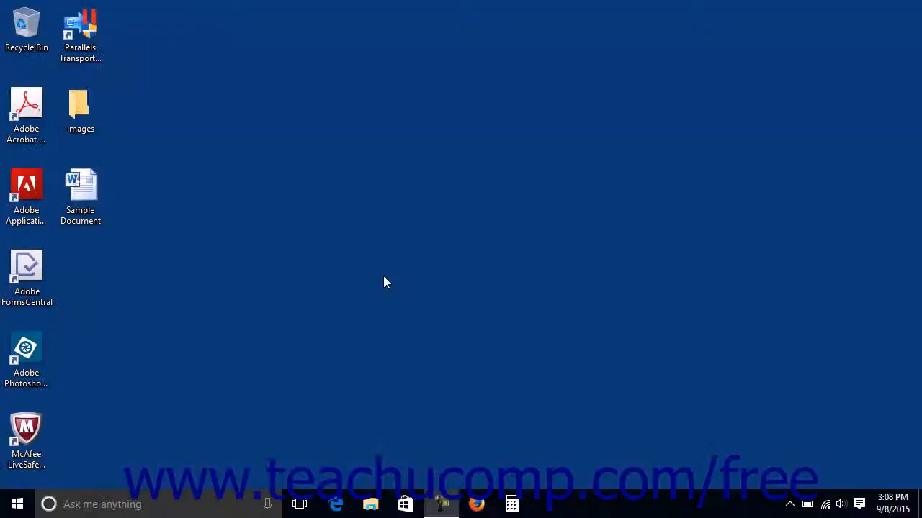
Launch the Weather app from the Start menu's Weather live tile
{"action": "left_click", "coordinate": [16, 503]}
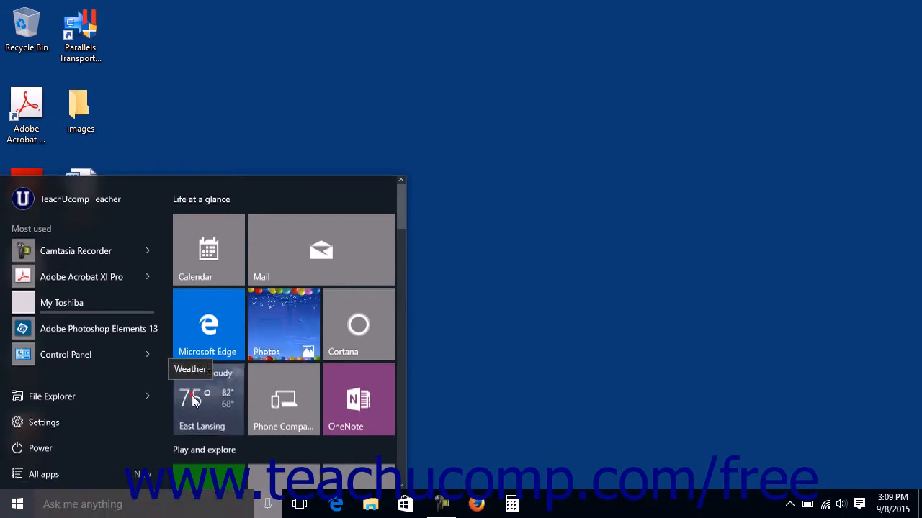
{"action": "left_click", "coordinate": [207, 400]}
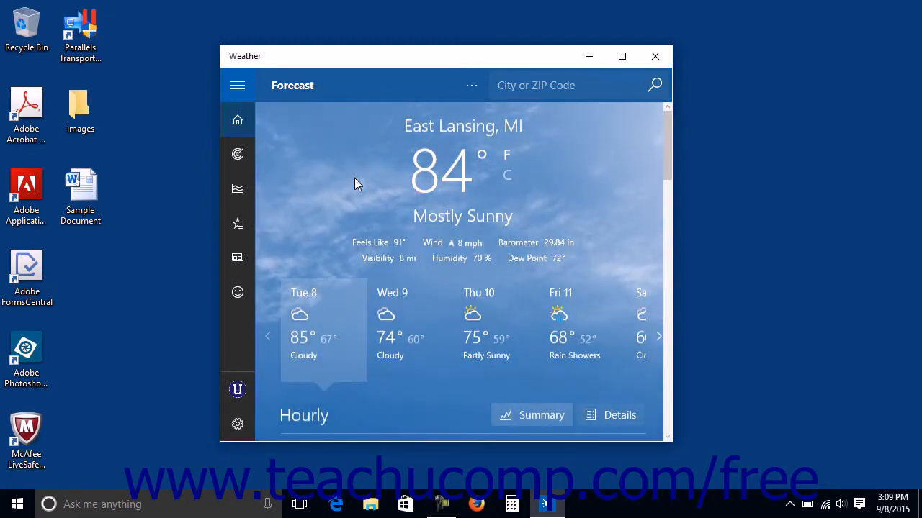
{"action": "mouse_move", "coordinate": [414, 59]}
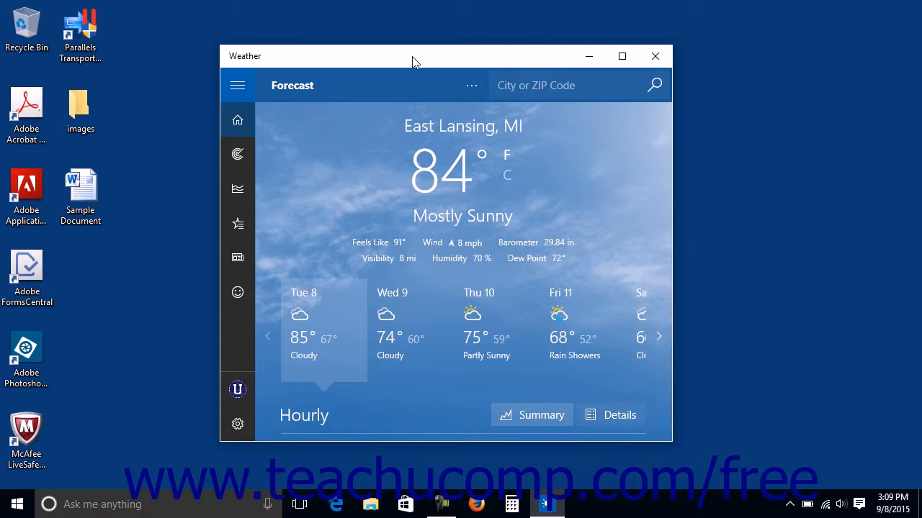
{"action": "mouse_move", "coordinate": [407, 70]}
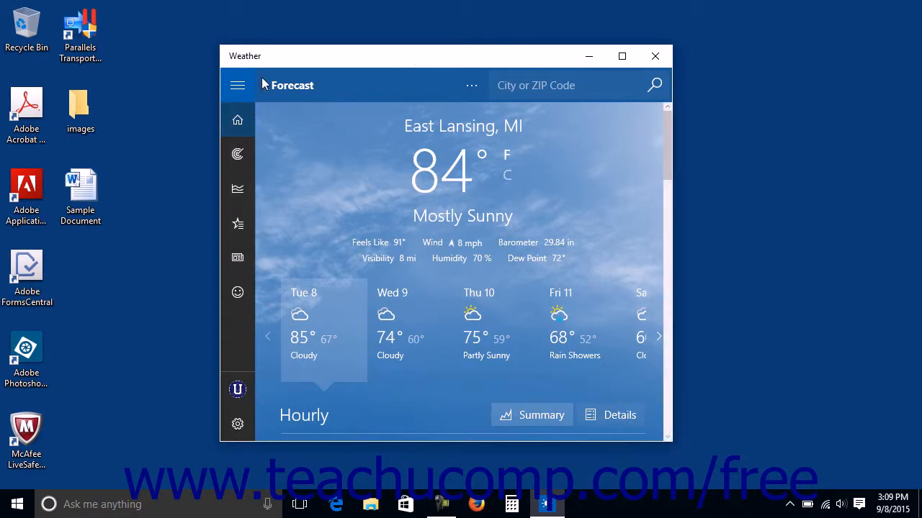
{"action": "mouse_move", "coordinate": [265, 82]}
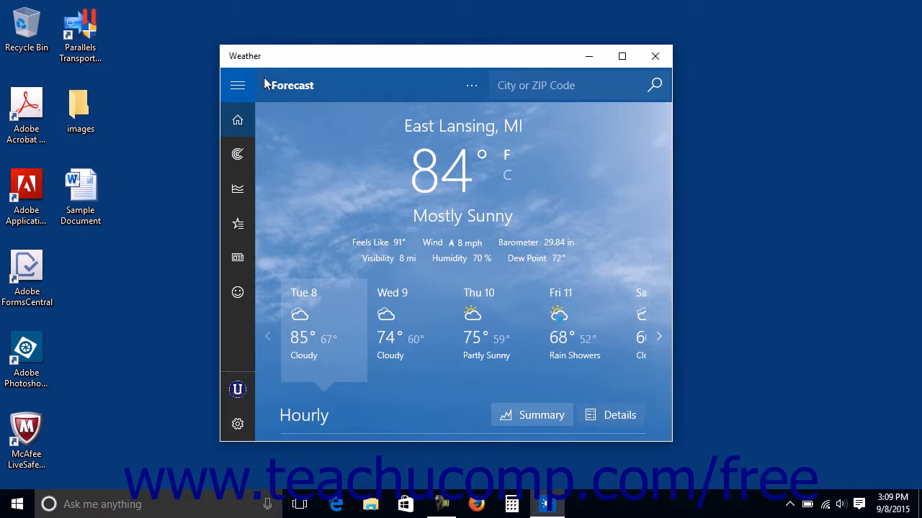
{"action": "mouse_move", "coordinate": [467, 85]}
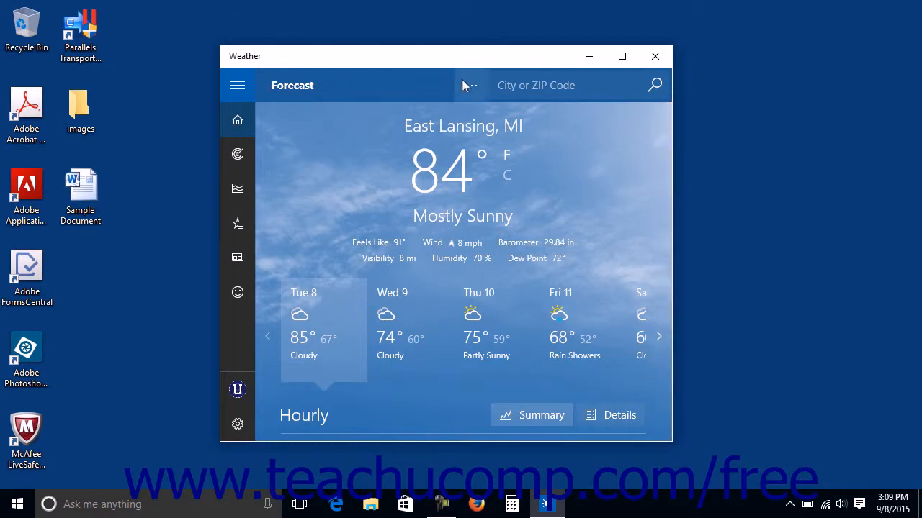
{"action": "mouse_move", "coordinate": [469, 85]}
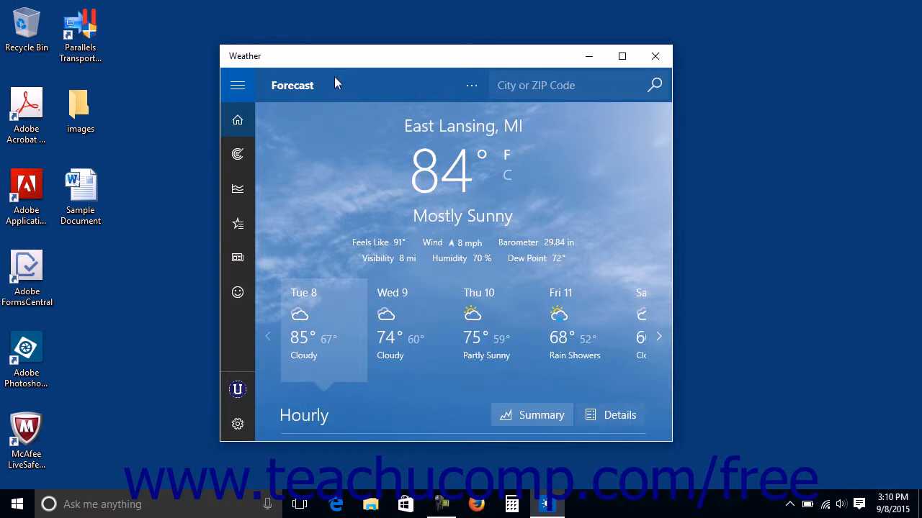
{"action": "mouse_move", "coordinate": [261, 63]}
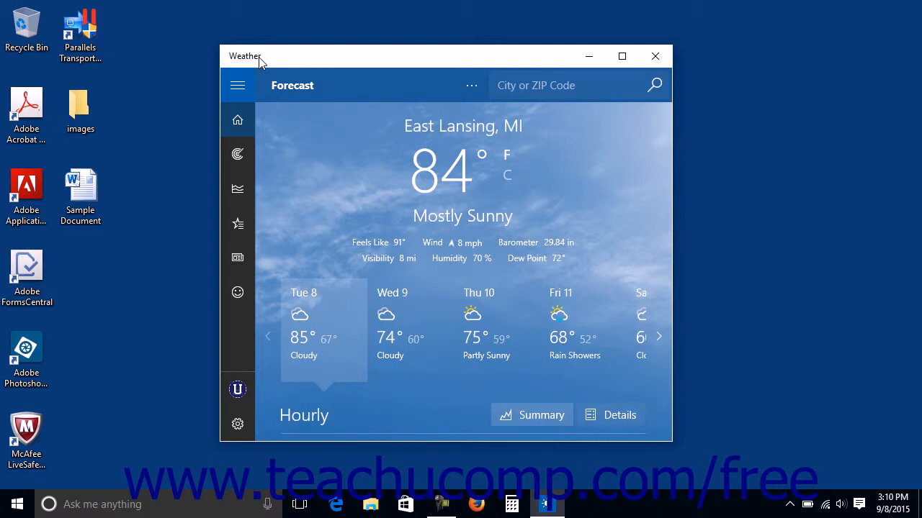
{"action": "mouse_move", "coordinate": [455, 74]}
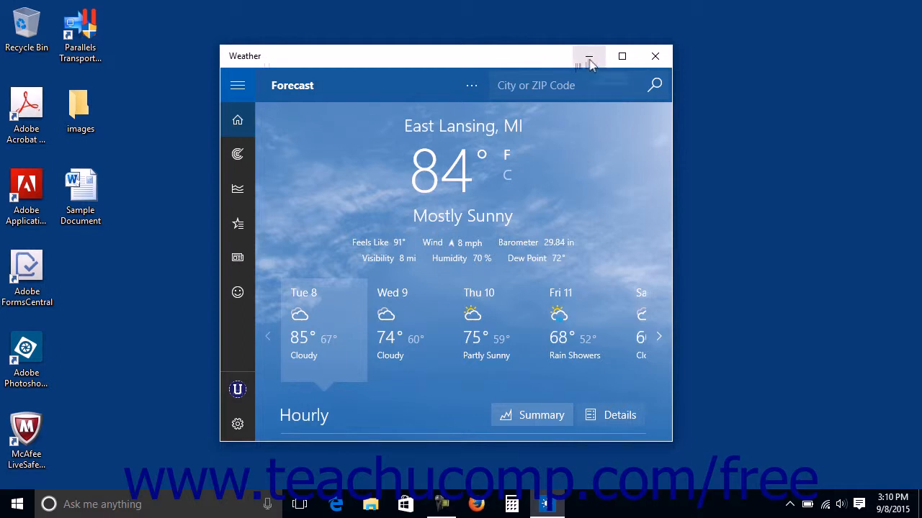
{"action": "mouse_move", "coordinate": [621, 57]}
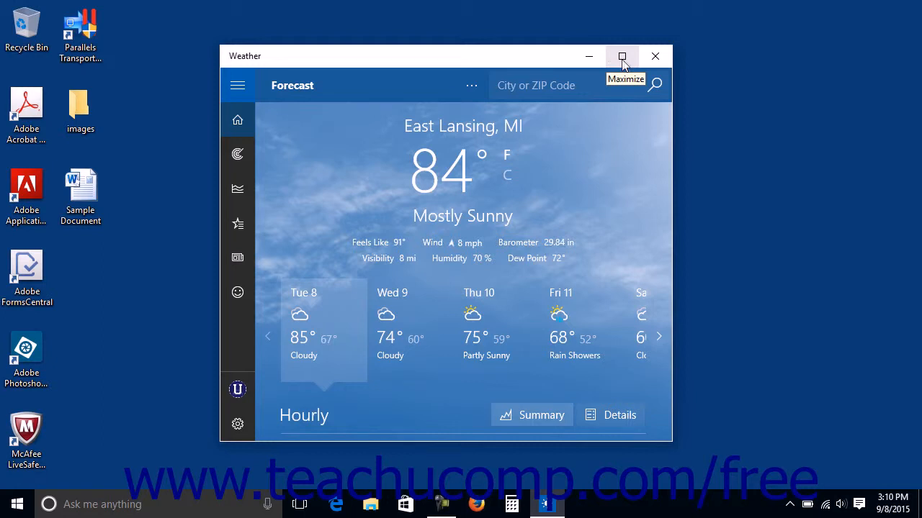
{"action": "mouse_move", "coordinate": [655, 57]}
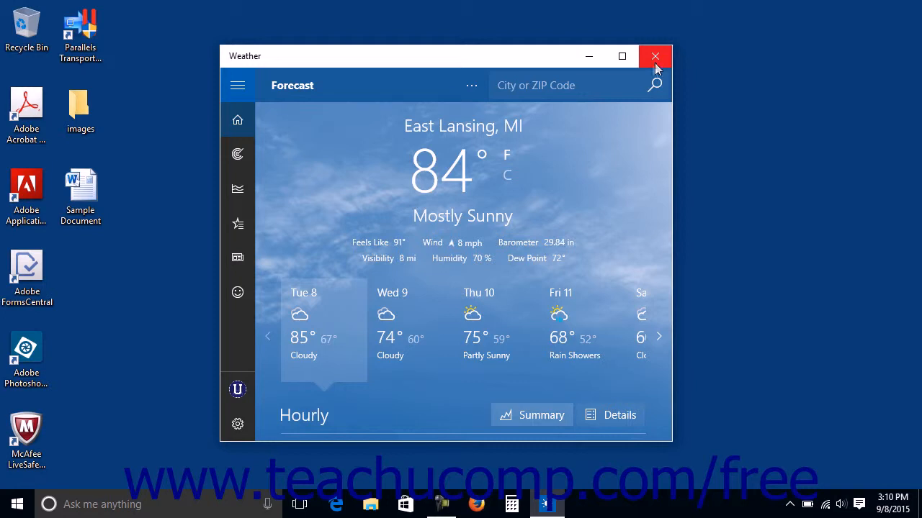
{"action": "mouse_move", "coordinate": [622, 56]}
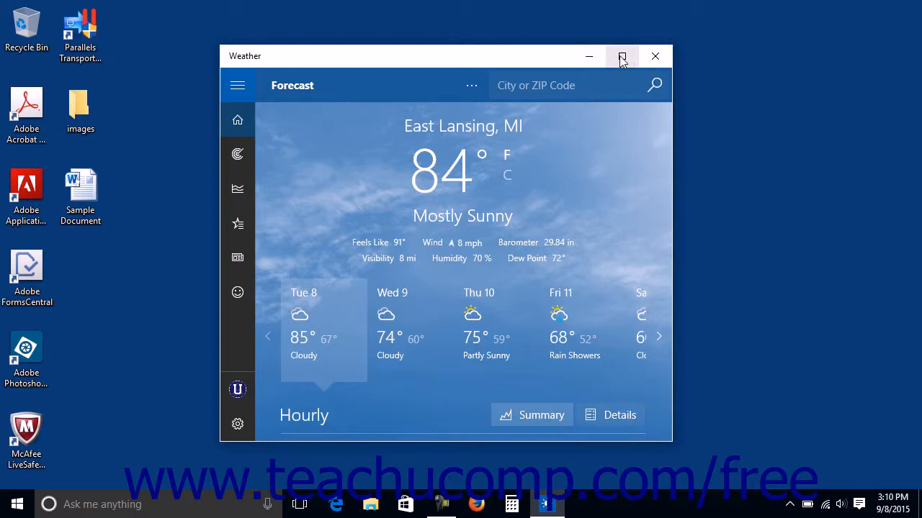
{"action": "mouse_move", "coordinate": [621, 57]}
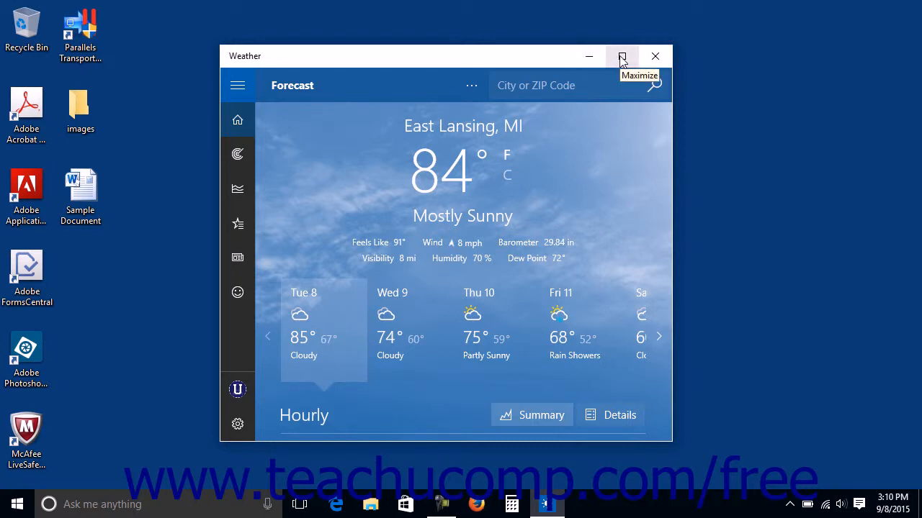
{"action": "mouse_move", "coordinate": [621, 56]}
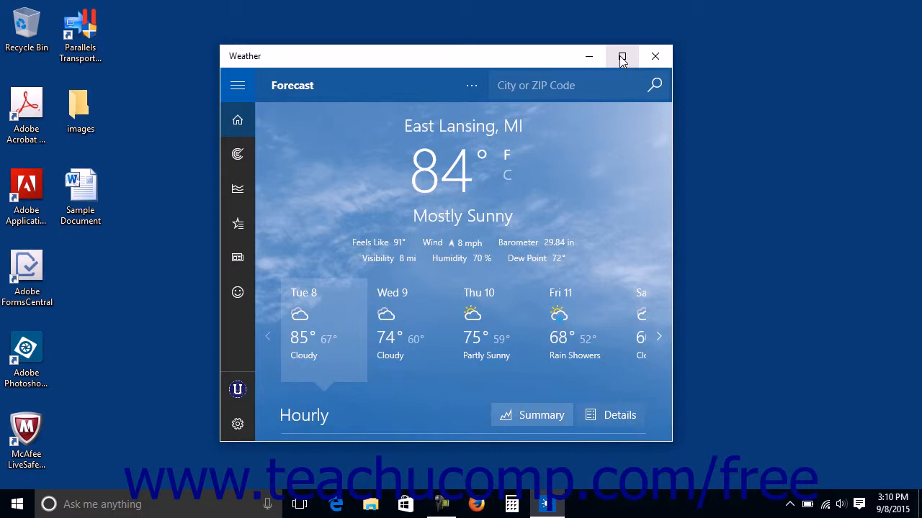
{"action": "mouse_move", "coordinate": [594, 80]}
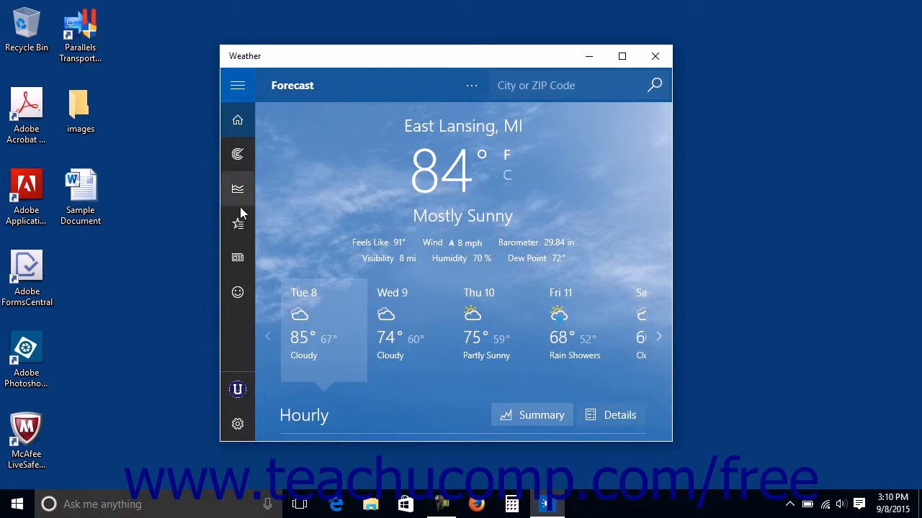
{"action": "mouse_move", "coordinate": [238, 153]}
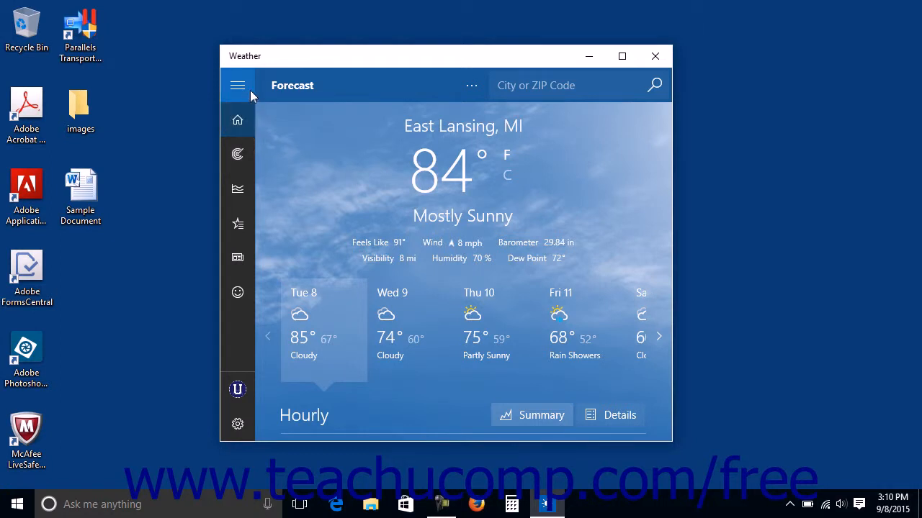
{"action": "mouse_move", "coordinate": [248, 92]}
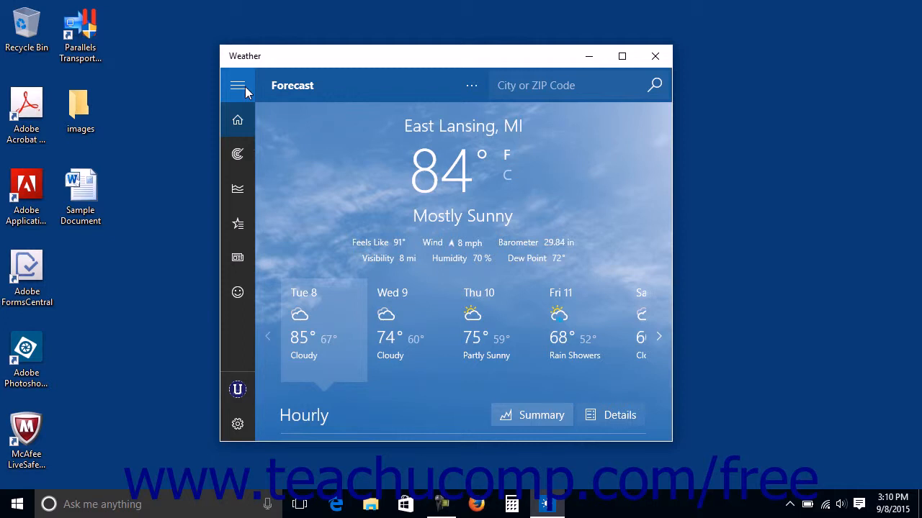
{"action": "left_click", "coordinate": [238, 85]}
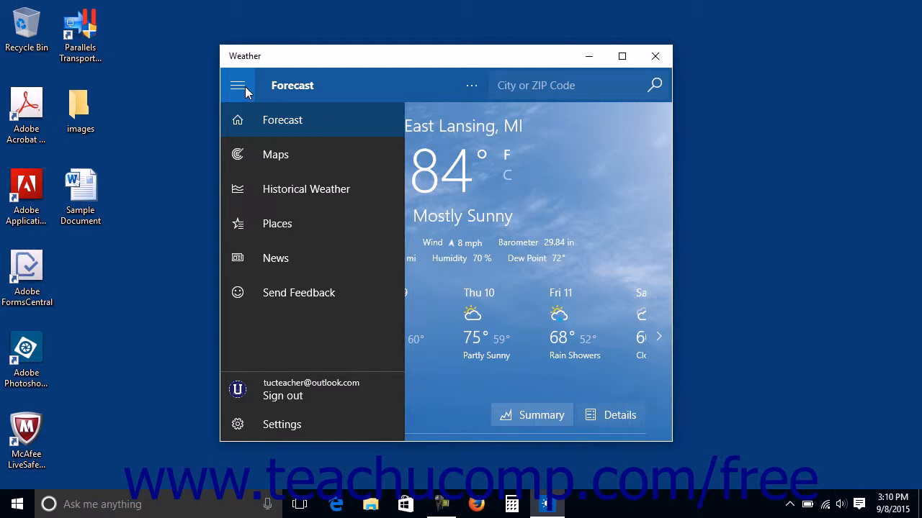
{"action": "left_click", "coordinate": [238, 85]}
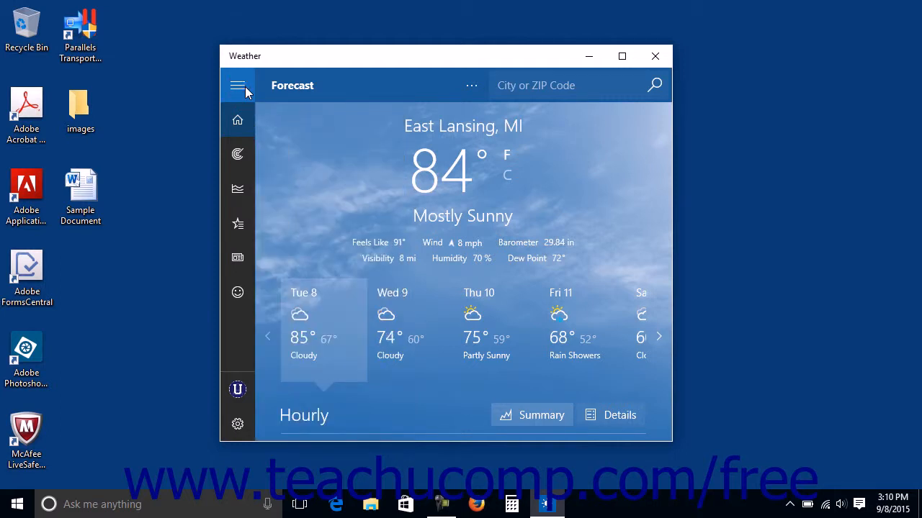
{"action": "mouse_move", "coordinate": [238, 154]}
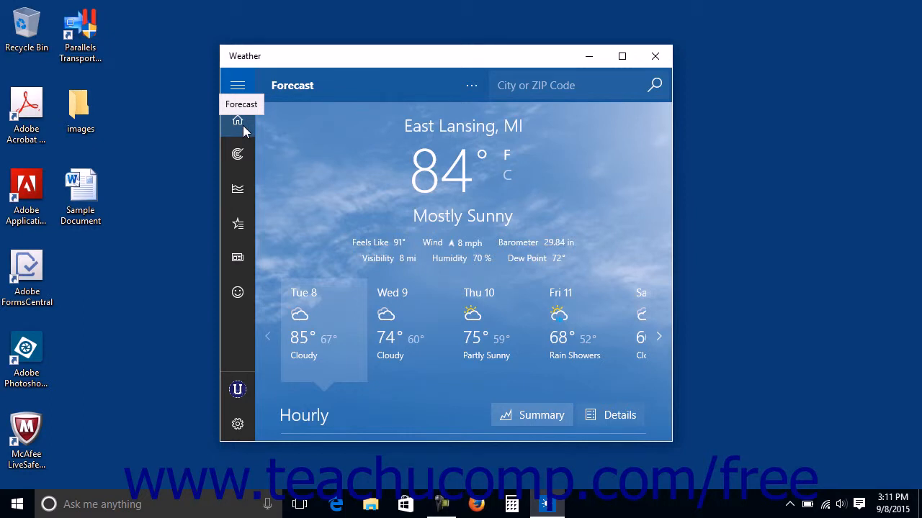
{"action": "left_click", "coordinate": [238, 85]}
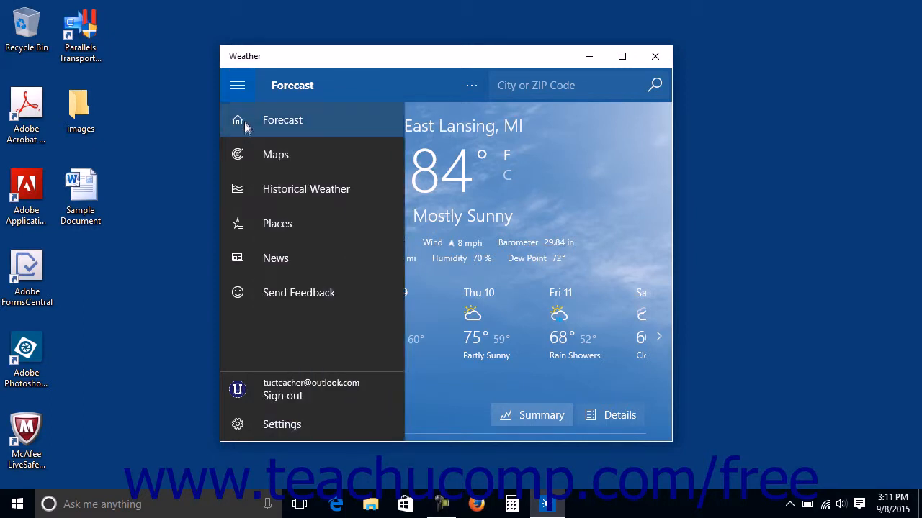
{"action": "mouse_move", "coordinate": [276, 257]}
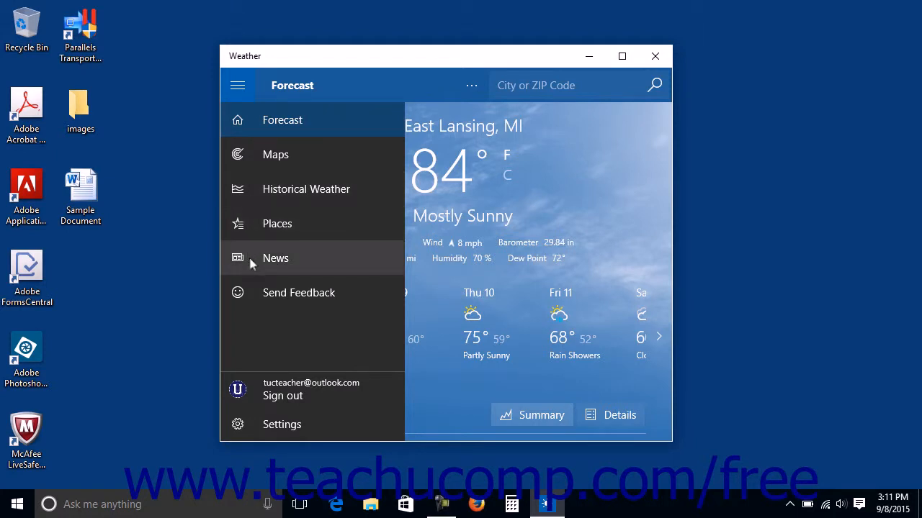
{"action": "mouse_move", "coordinate": [255, 410]}
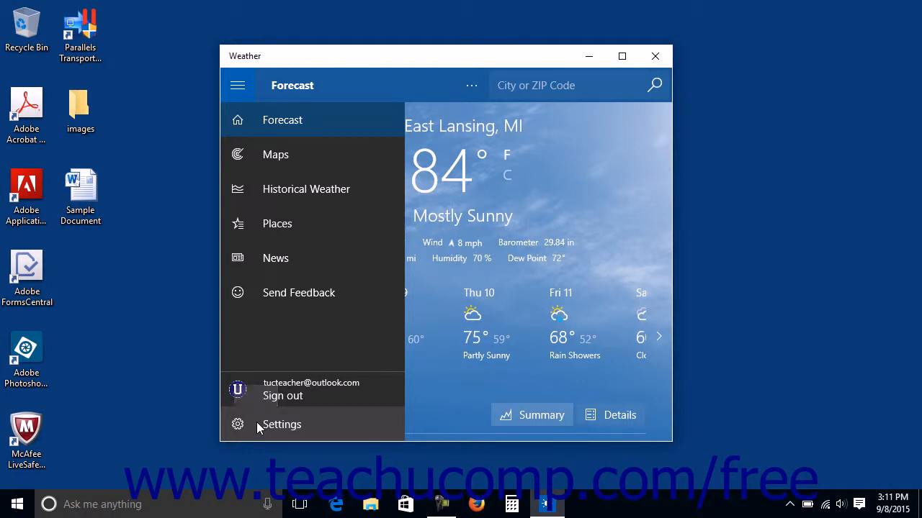
Show the Settings page with Fahrenheit units and East Lansing, MI launch location
{"action": "left_click", "coordinate": [281, 424]}
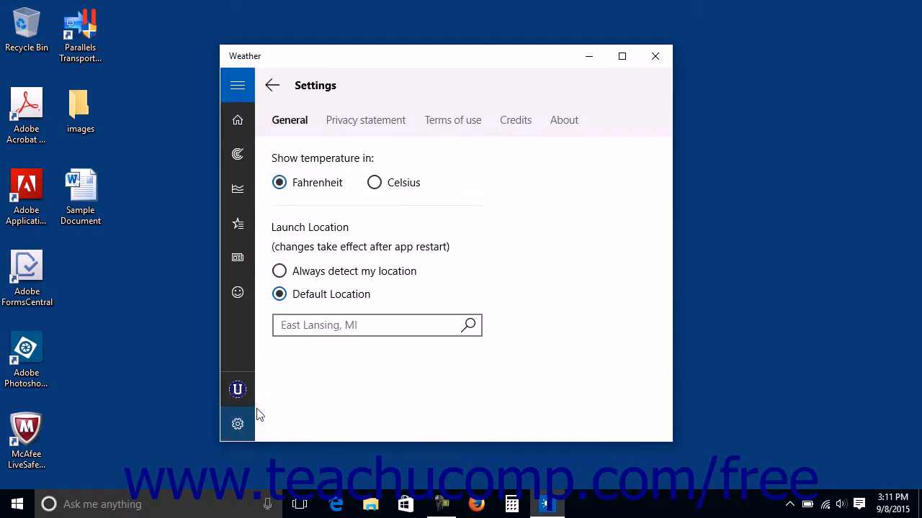
{"action": "mouse_move", "coordinate": [345, 232]}
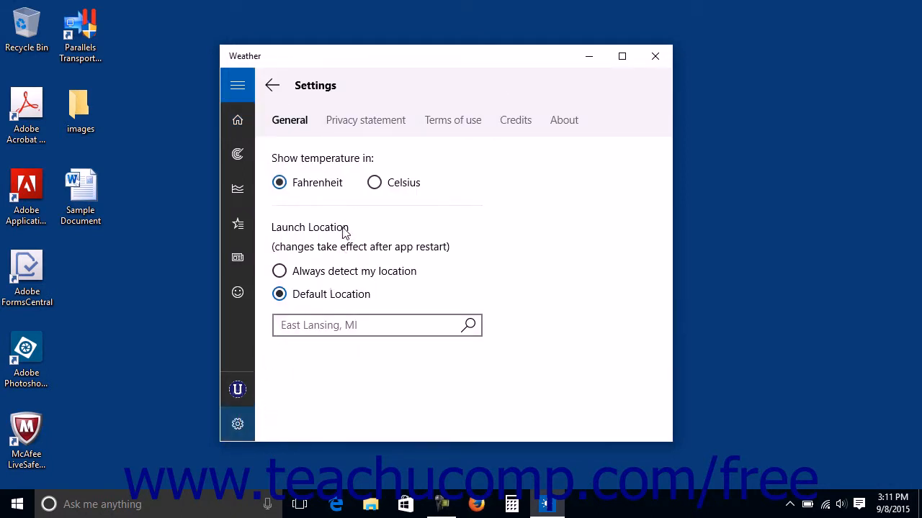
{"action": "mouse_move", "coordinate": [441, 281]}
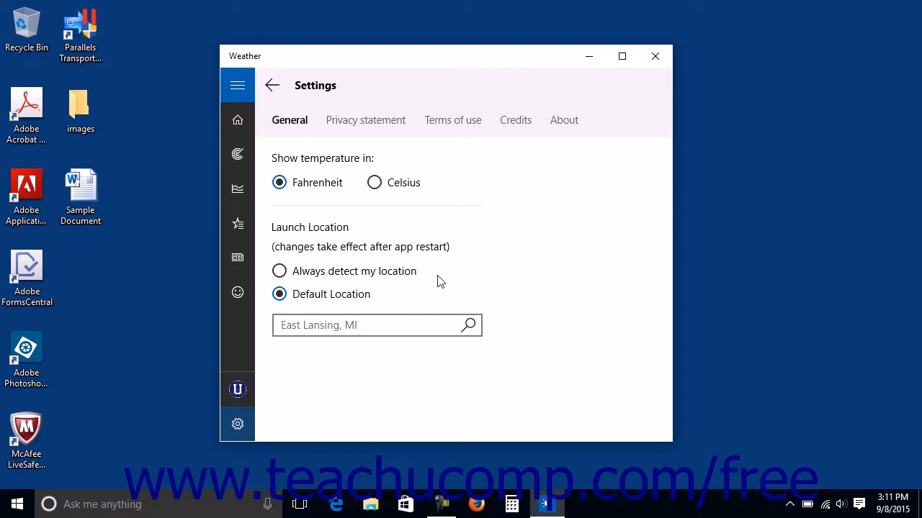
{"action": "mouse_move", "coordinate": [414, 253]}
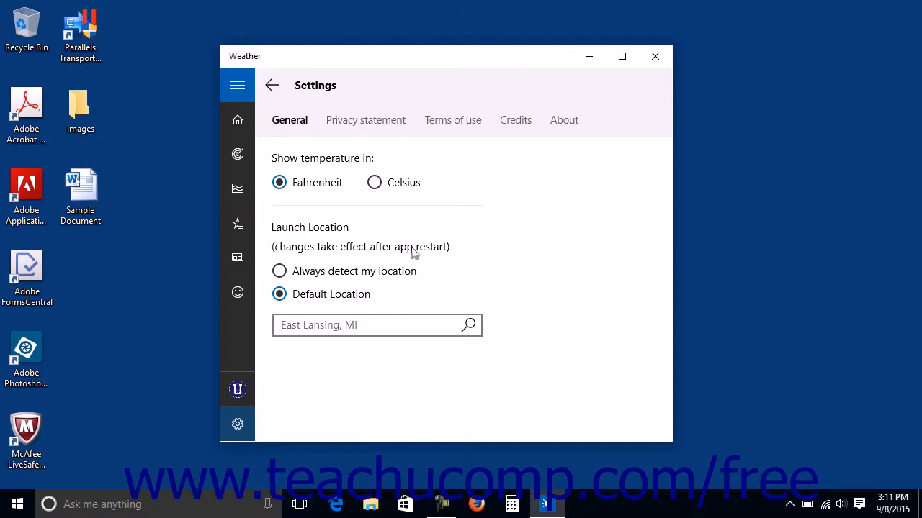
{"action": "mouse_move", "coordinate": [358, 218]}
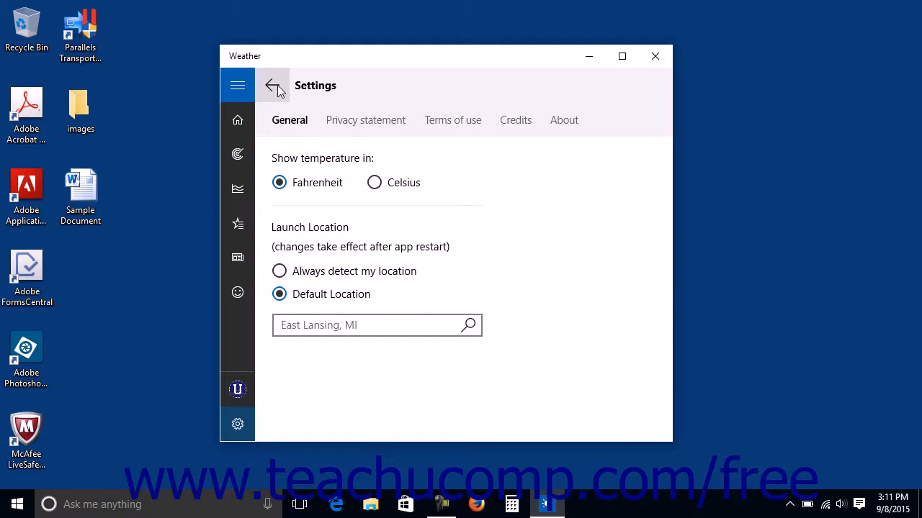
Go back to the East Lansing, MI forecast page showing 84° Mostly Sunny
{"action": "left_click", "coordinate": [274, 85]}
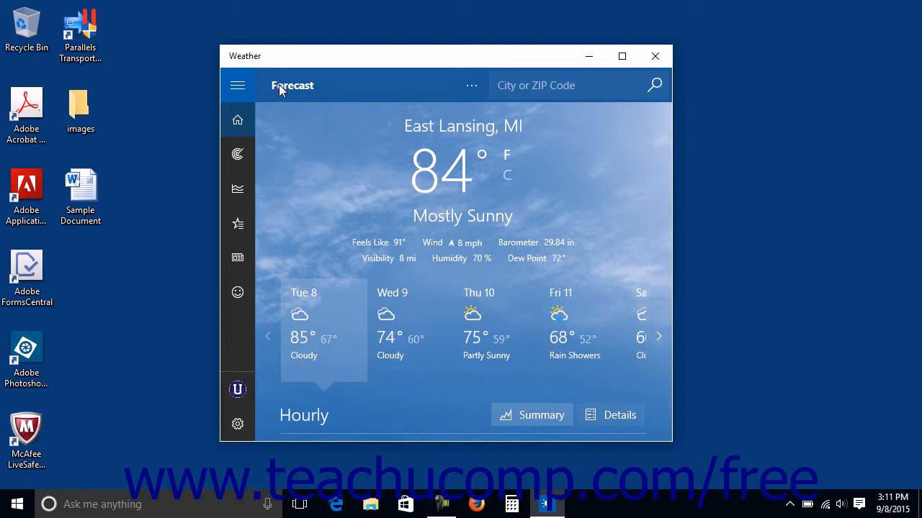
{"action": "mouse_move", "coordinate": [407, 88]}
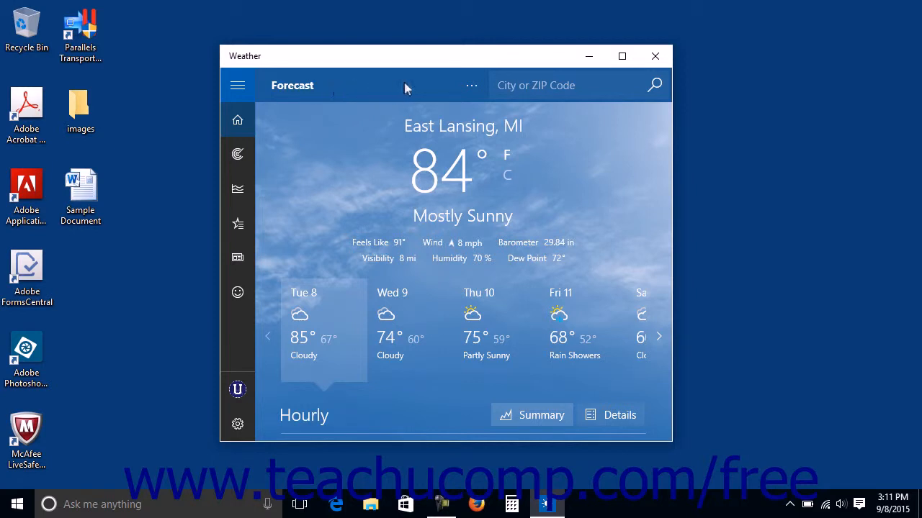
{"action": "mouse_move", "coordinate": [450, 87]}
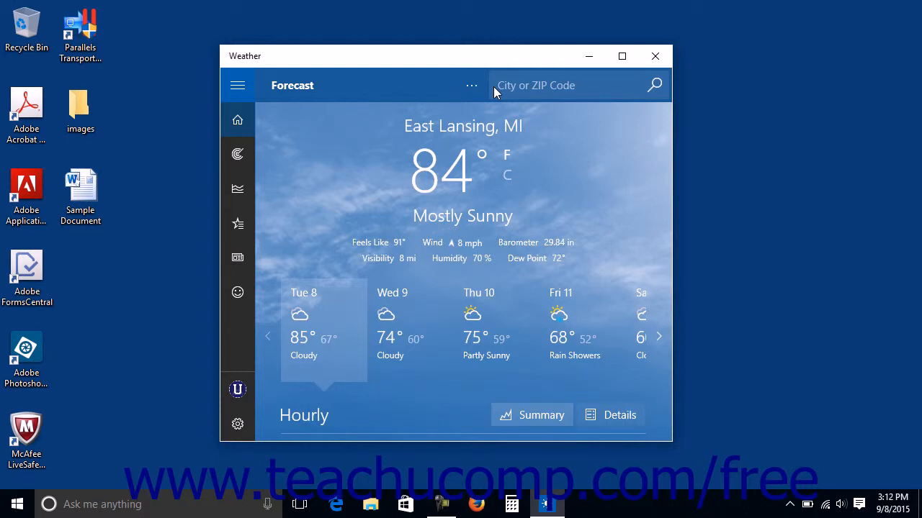
{"action": "mouse_move", "coordinate": [472, 85]}
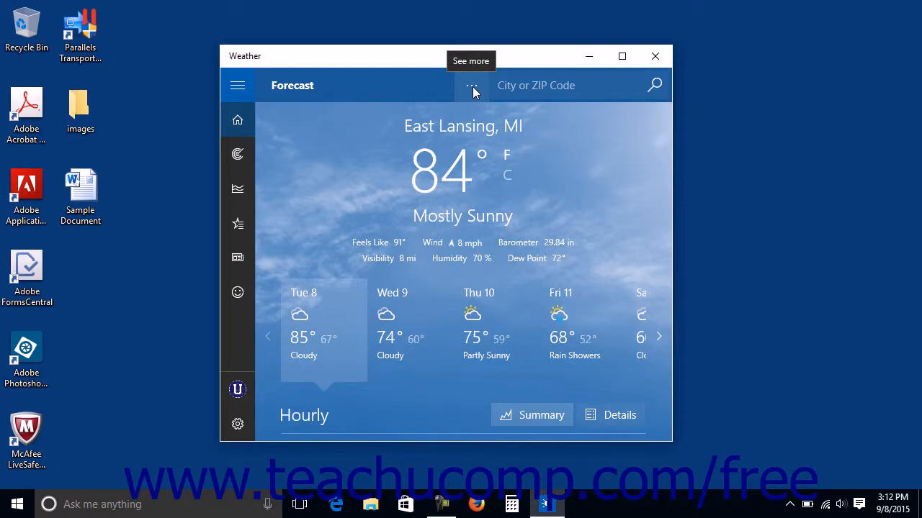
{"action": "left_click", "coordinate": [472, 85]}
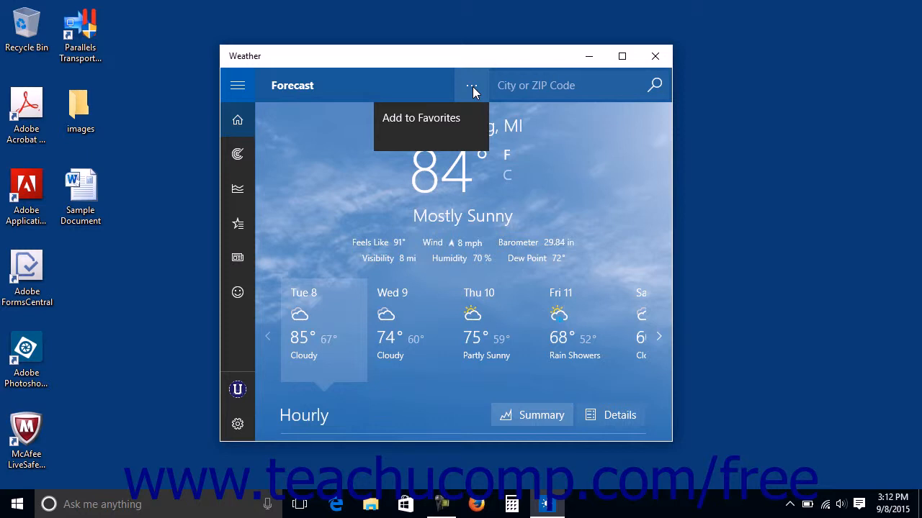
{"action": "left_click", "coordinate": [472, 85]}
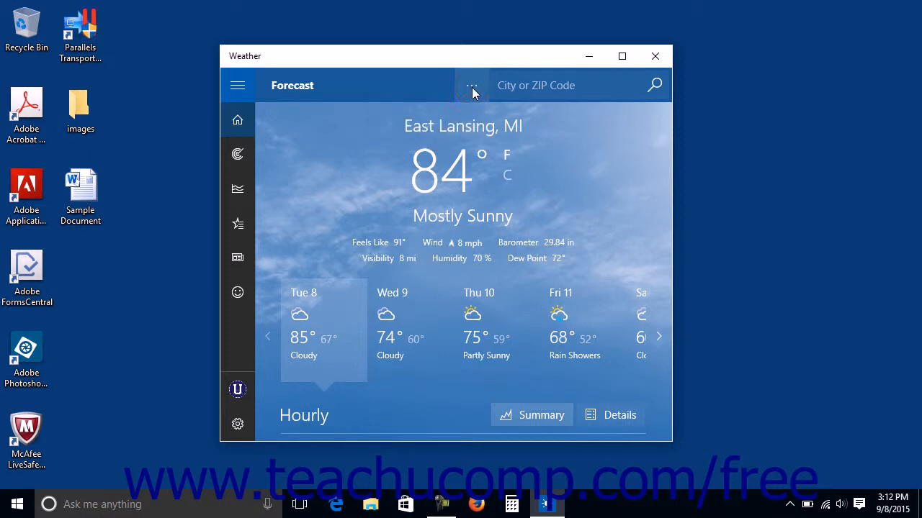